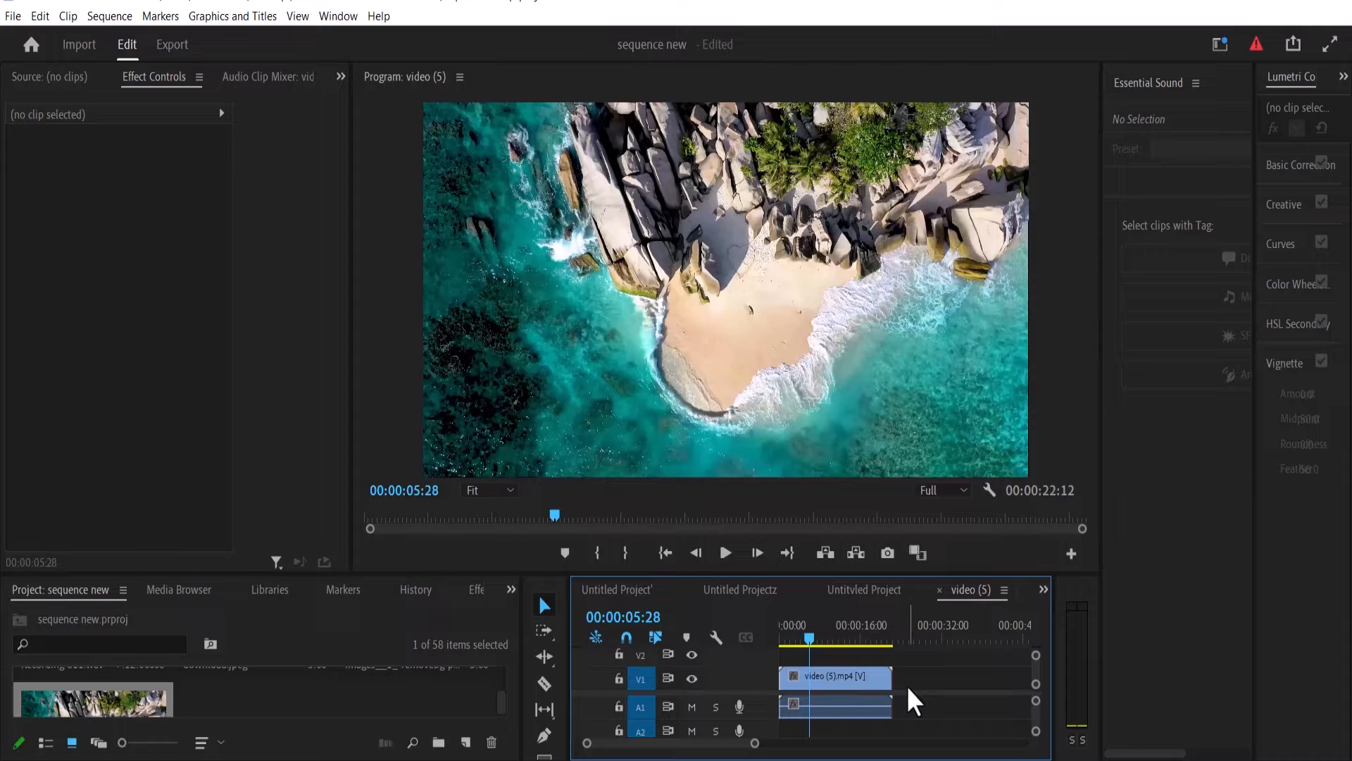
mouse_move(842, 690)
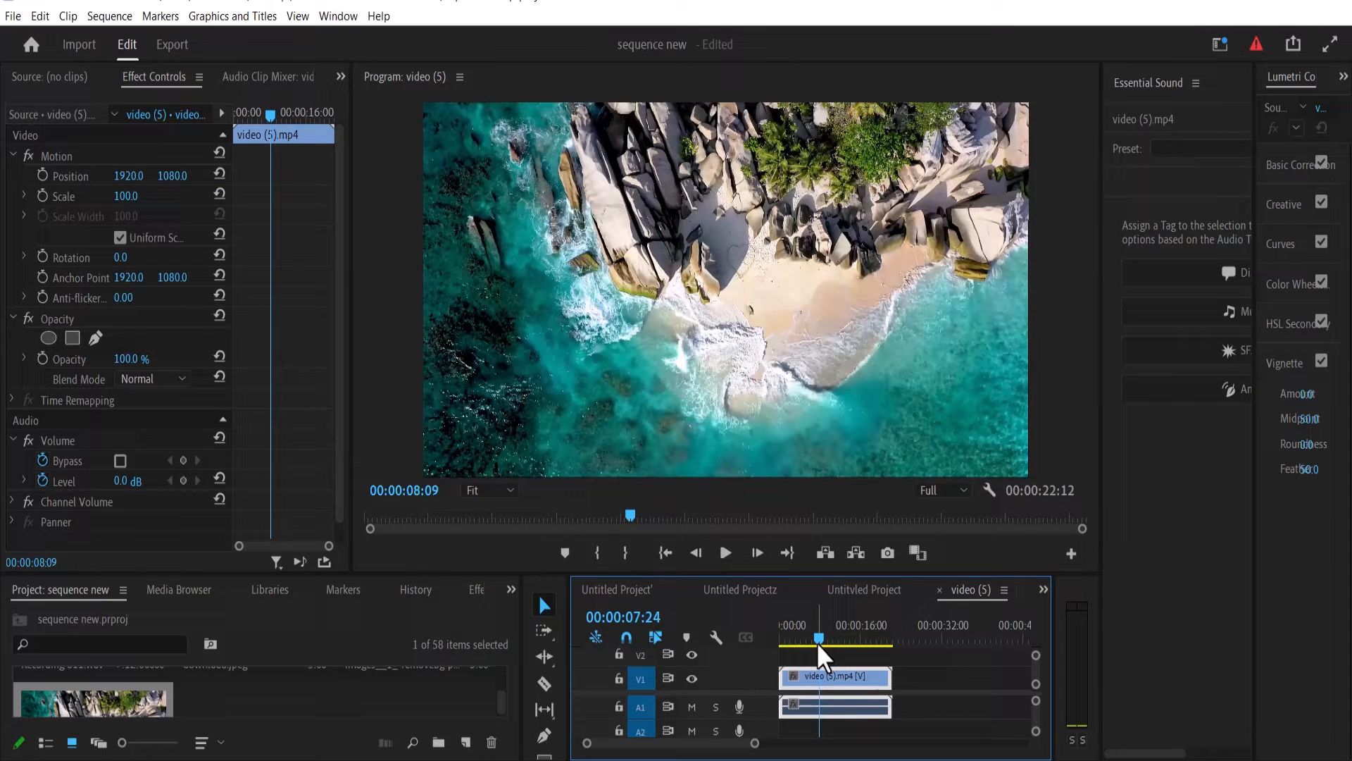
mouse_move(111, 17)
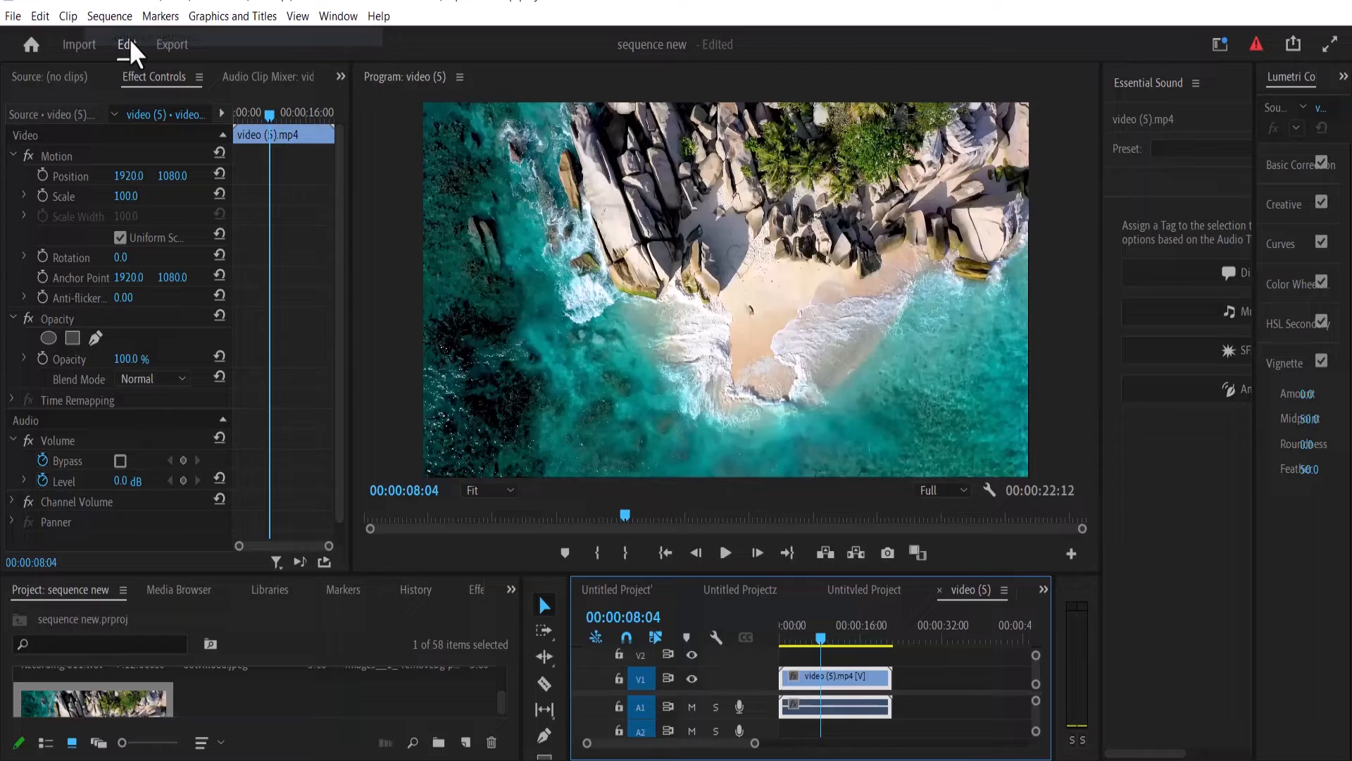
Bring up the Sequence Settings dialog showing the 3840×2160, 29.97 fps sequence
left_click(110, 15)
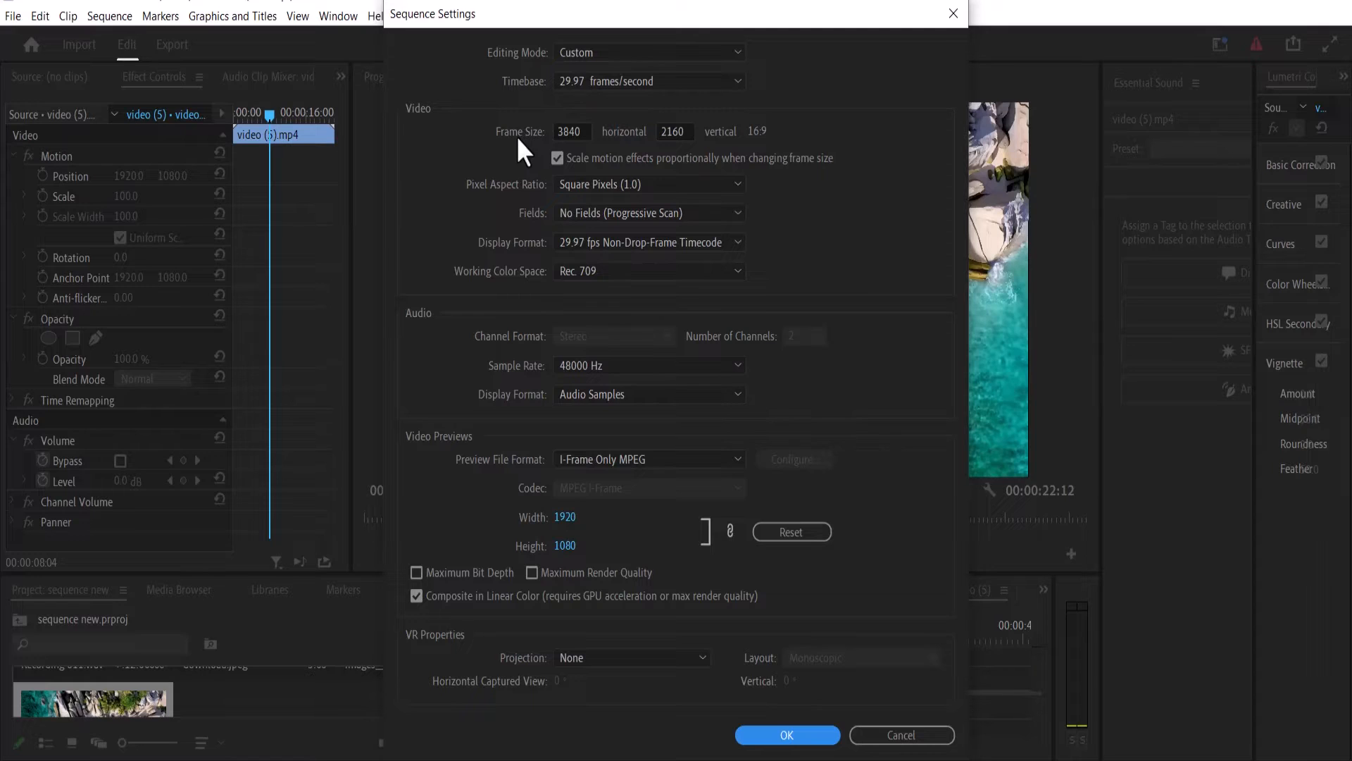
mouse_move(631, 144)
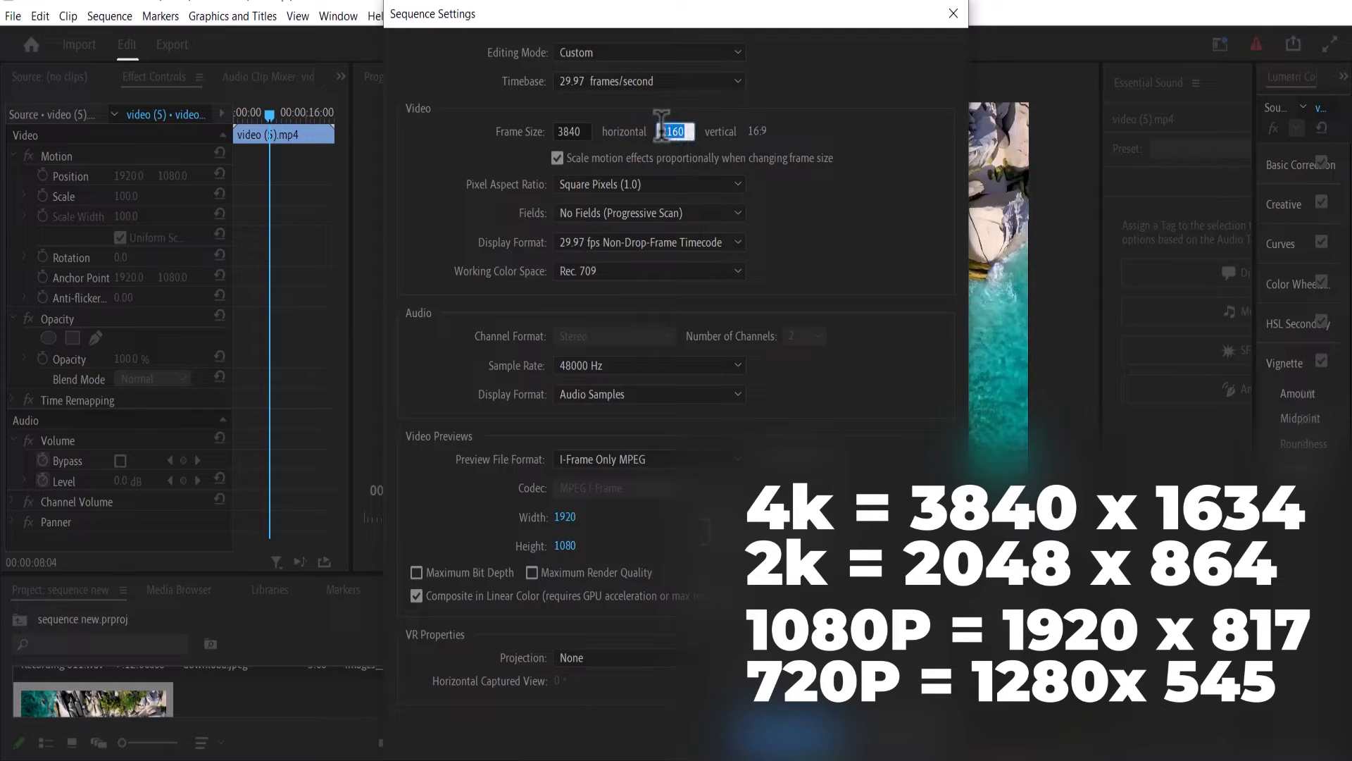
Change the vertical frame size from 2160 to 1634 and accept deleting the preview files
type("2160")
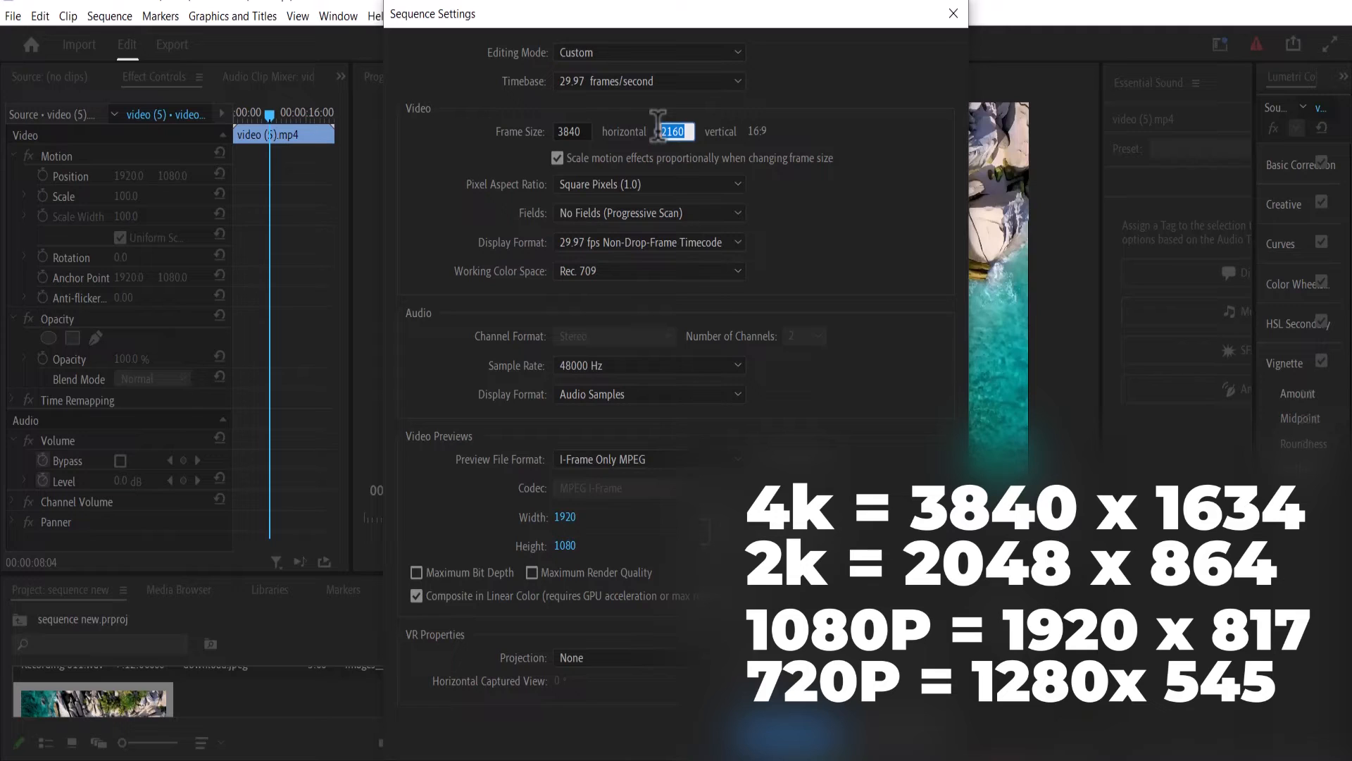
type("16")
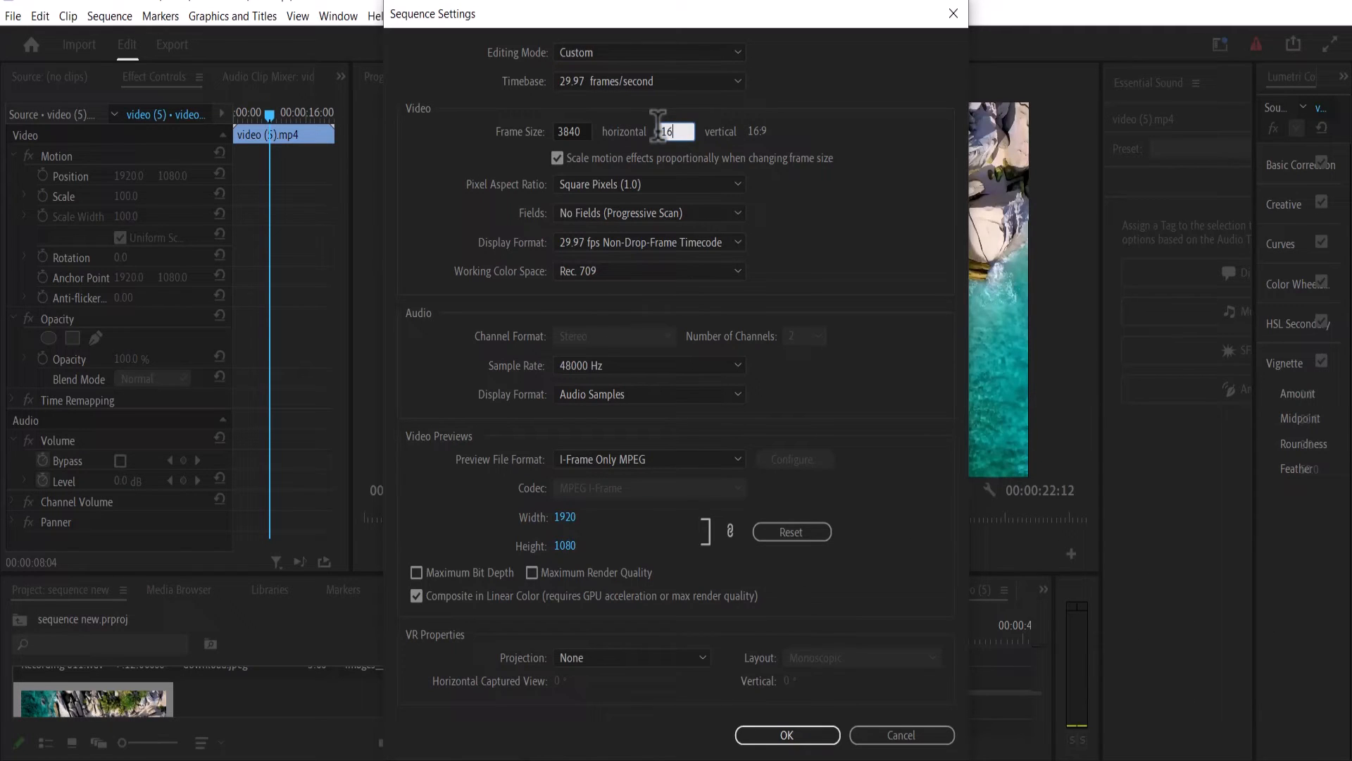
type("1634")
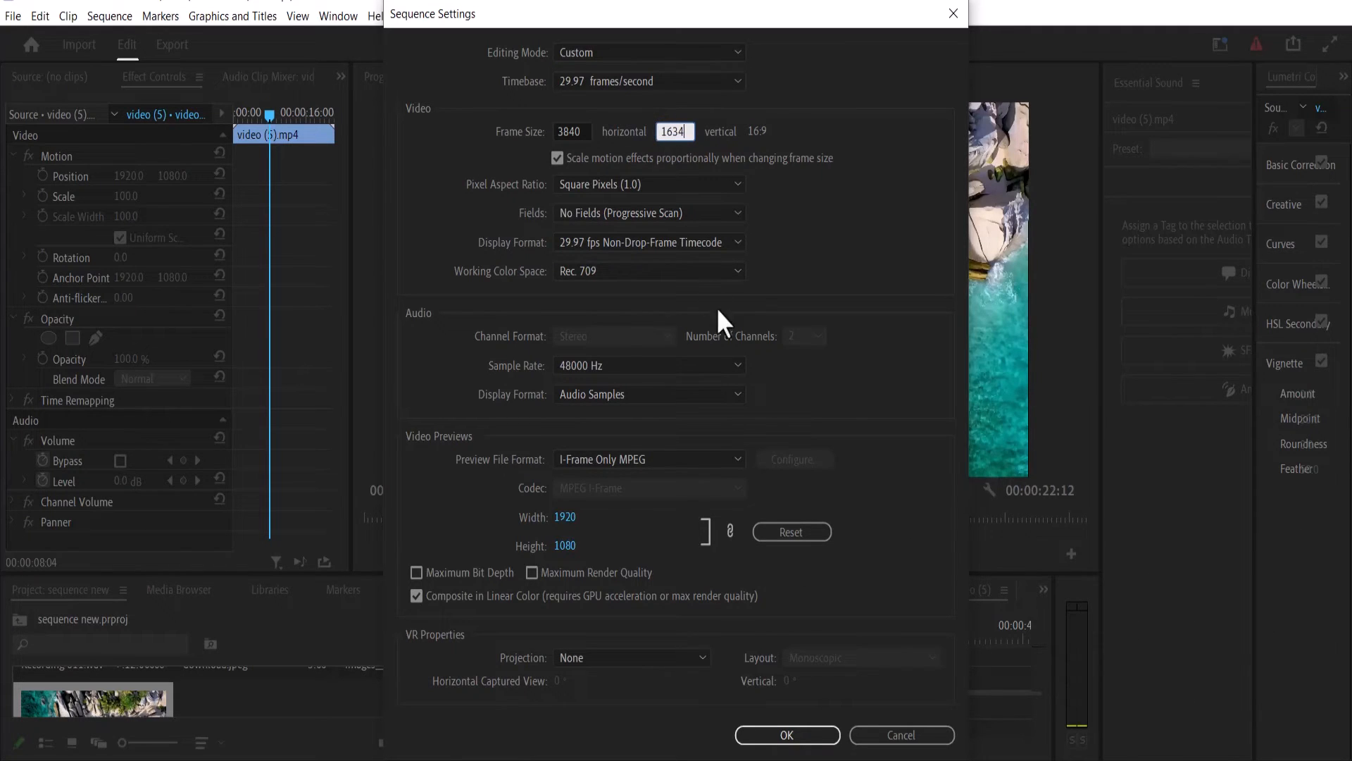
left_click(787, 735)
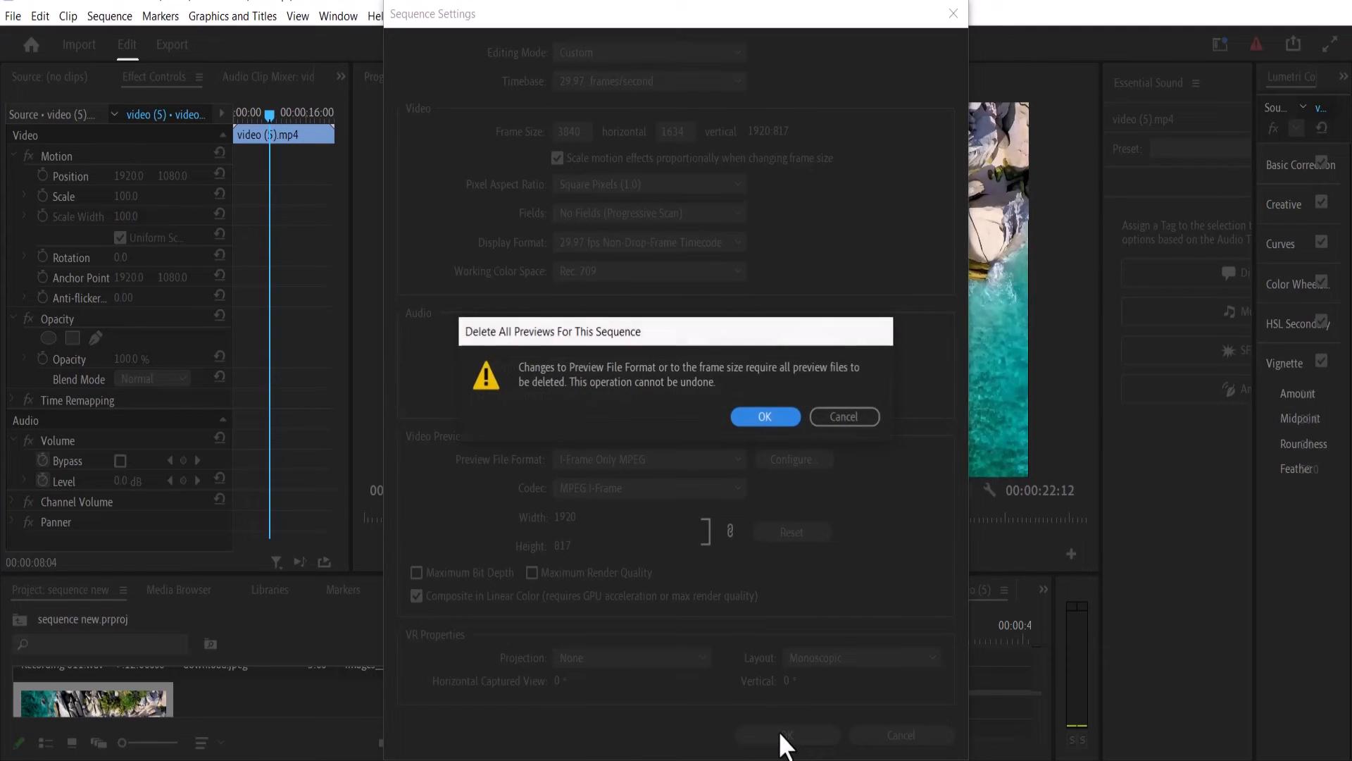
left_click(765, 415)
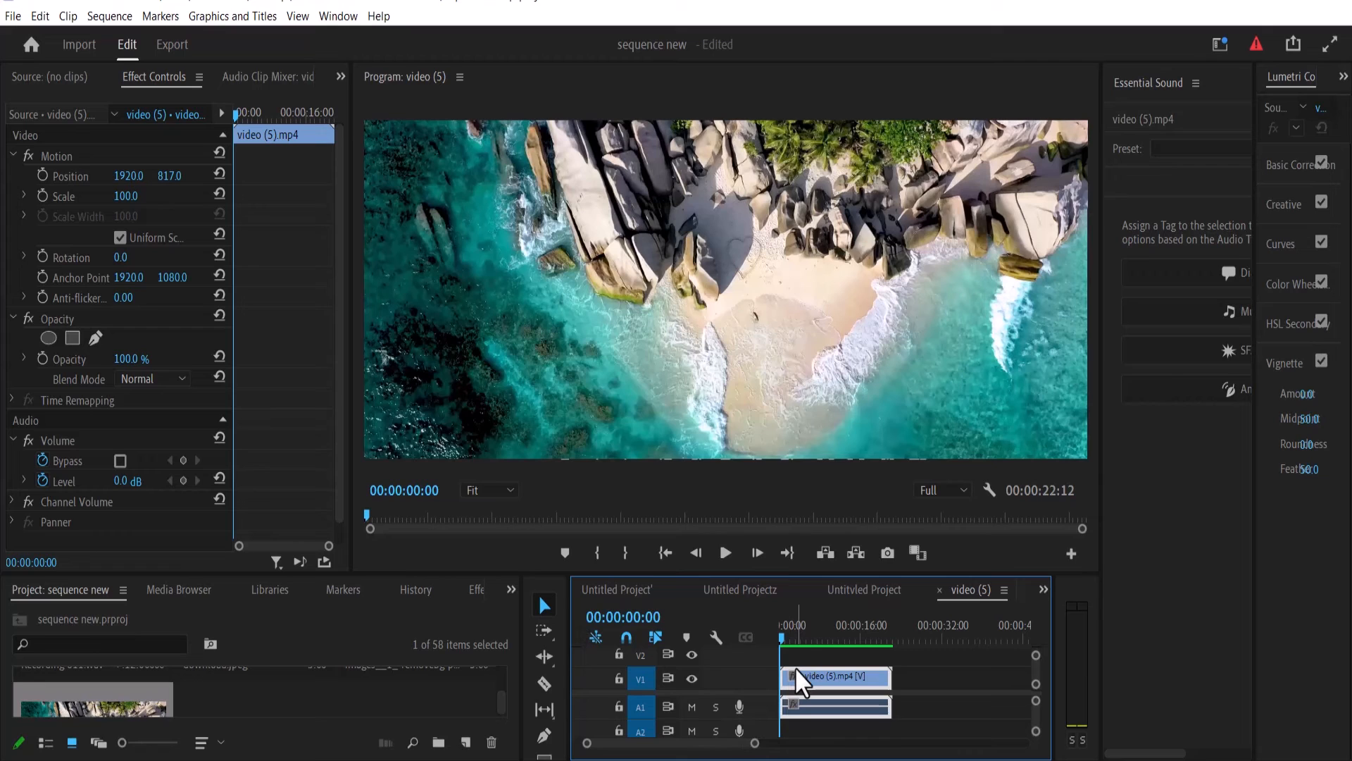
Start playback of the letterboxed 3840×1634 beach clip from the sequence start
left_click(725, 552)
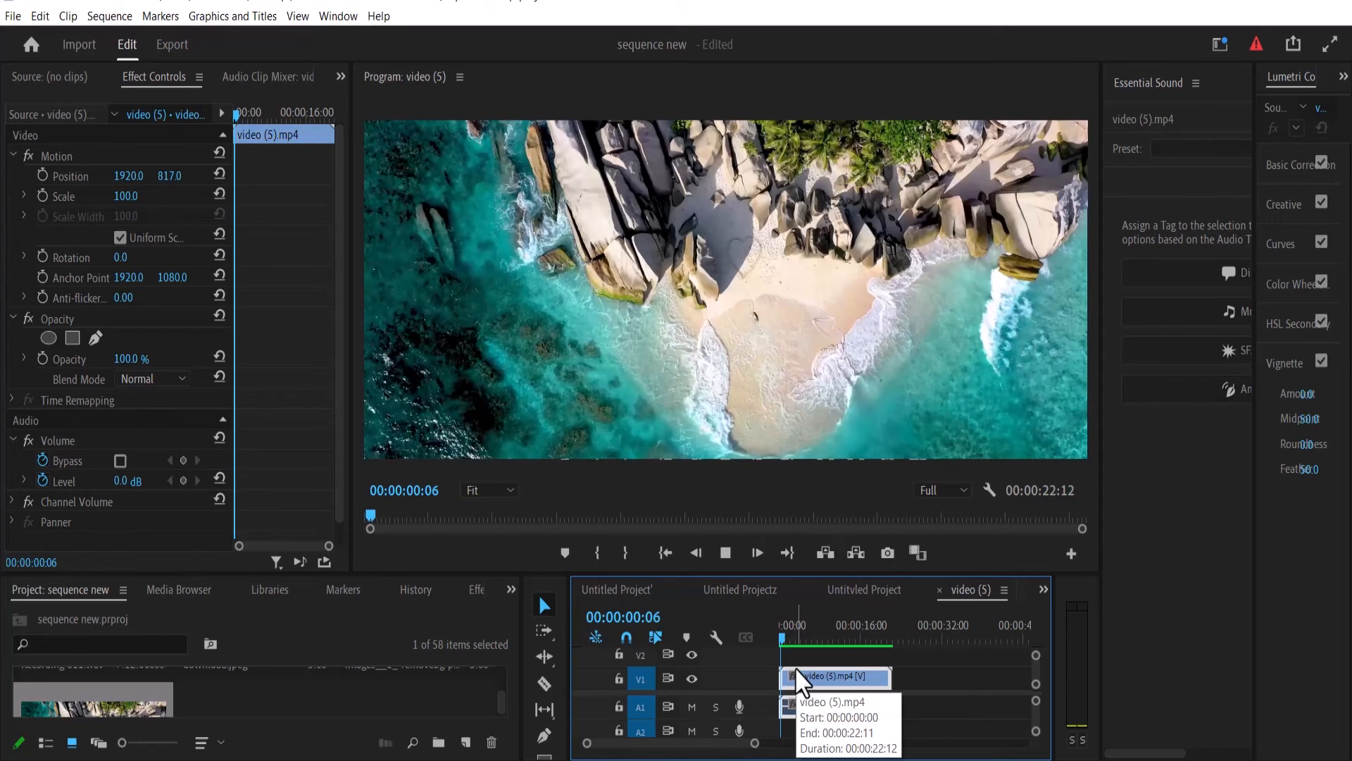
left_click(789, 635)
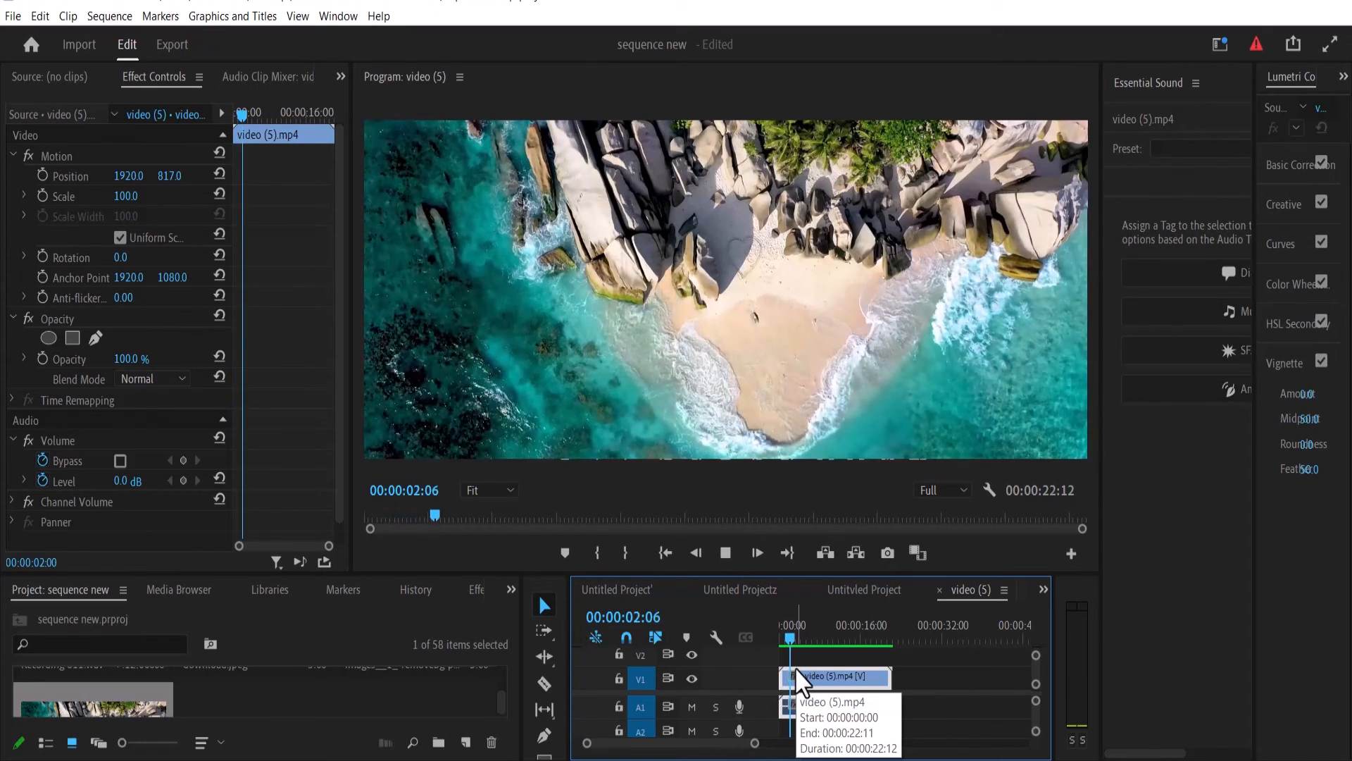